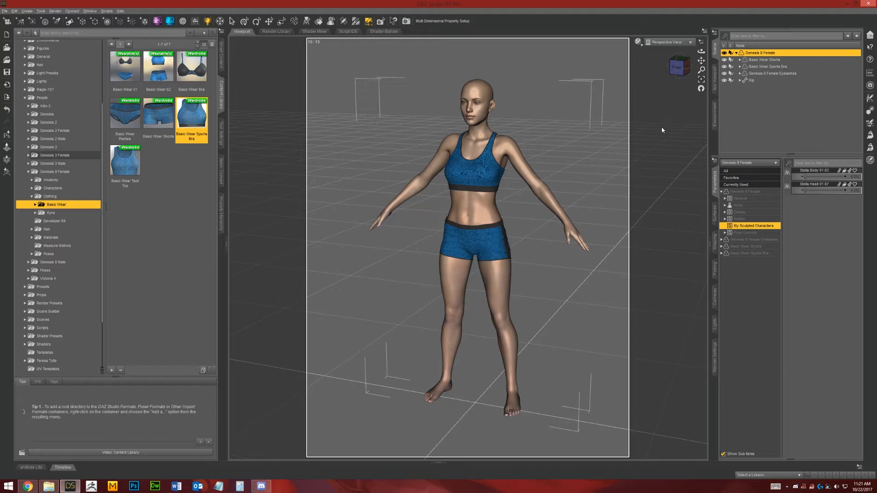
mouse_move(632, 180)
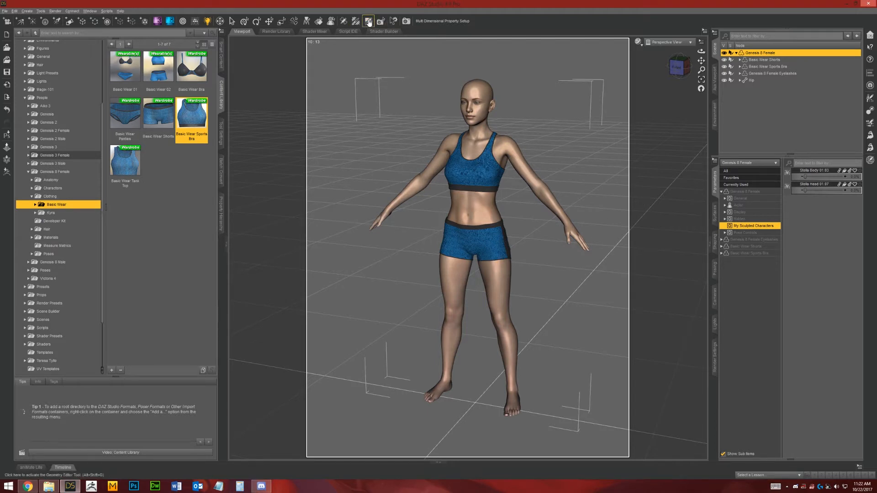
mouse_move(368, 22)
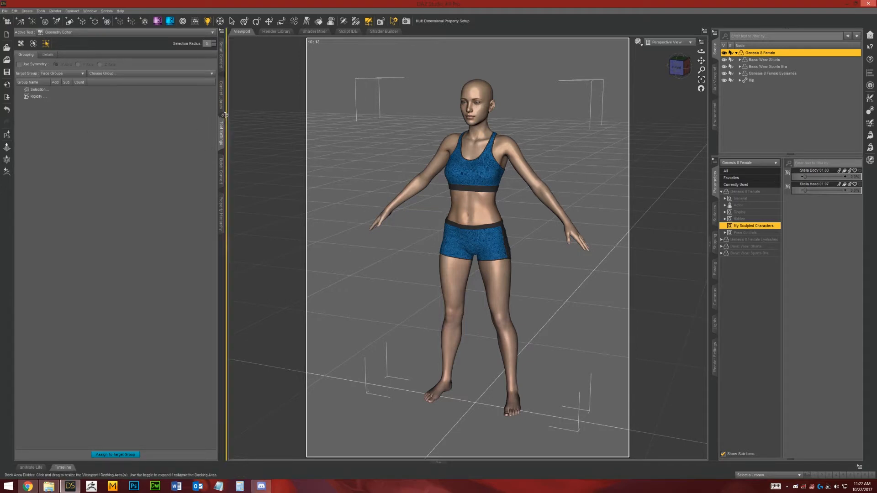
mouse_move(247, 270)
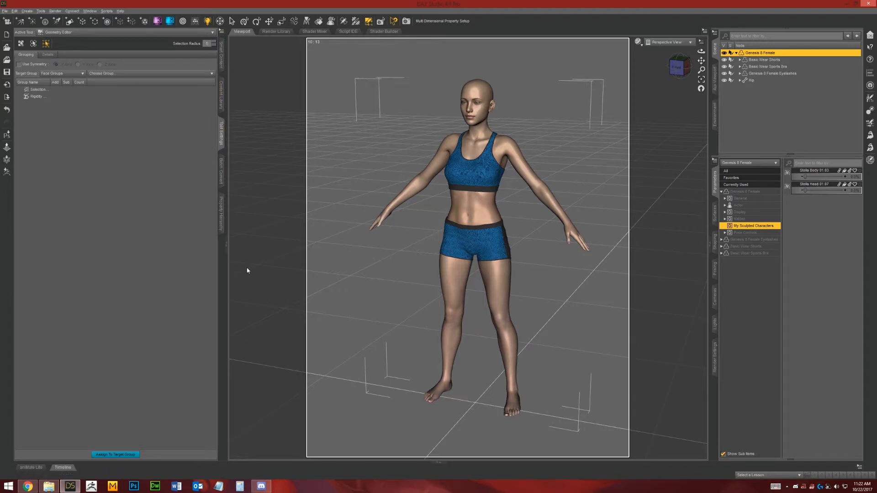
mouse_move(278, 284)
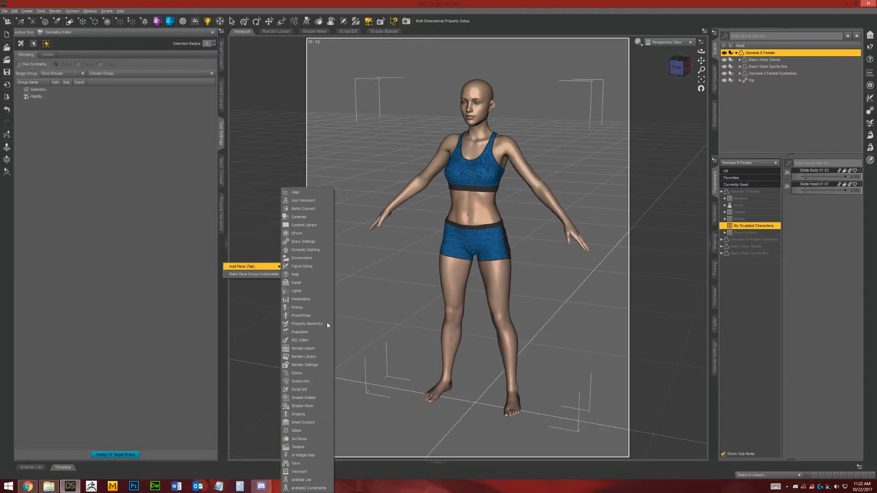
mouse_move(302, 447)
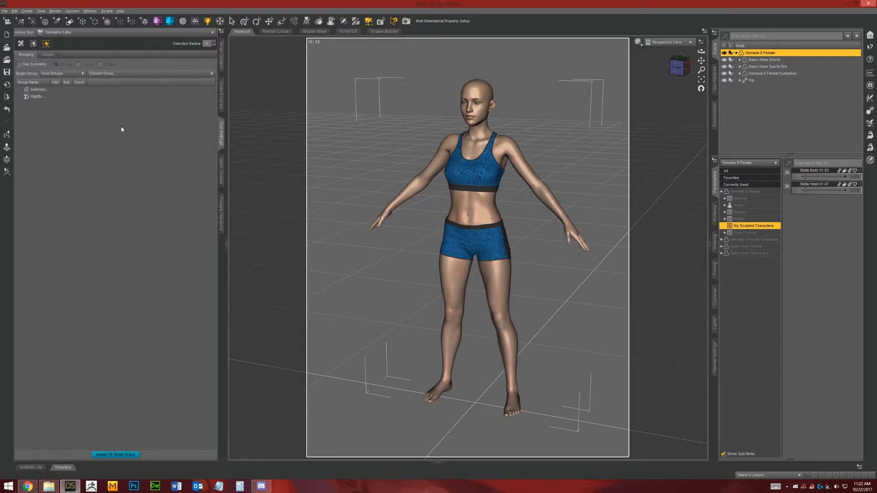
left_click(45, 43)
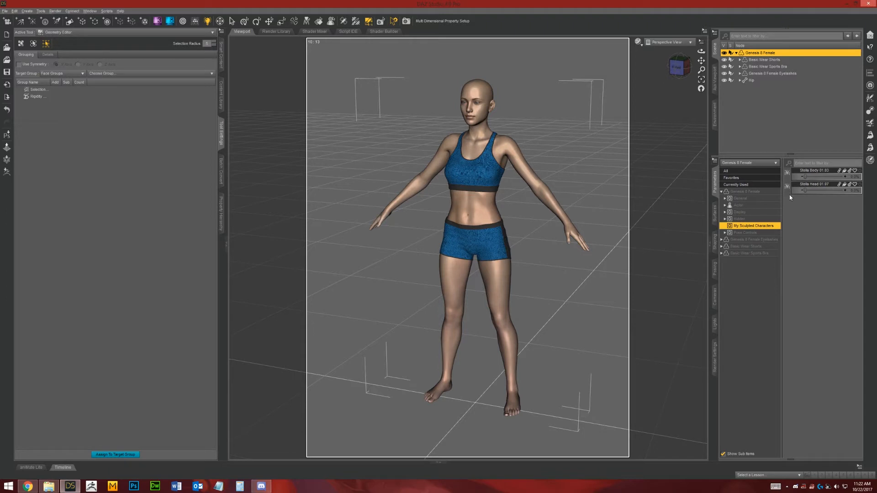
mouse_move(802, 190)
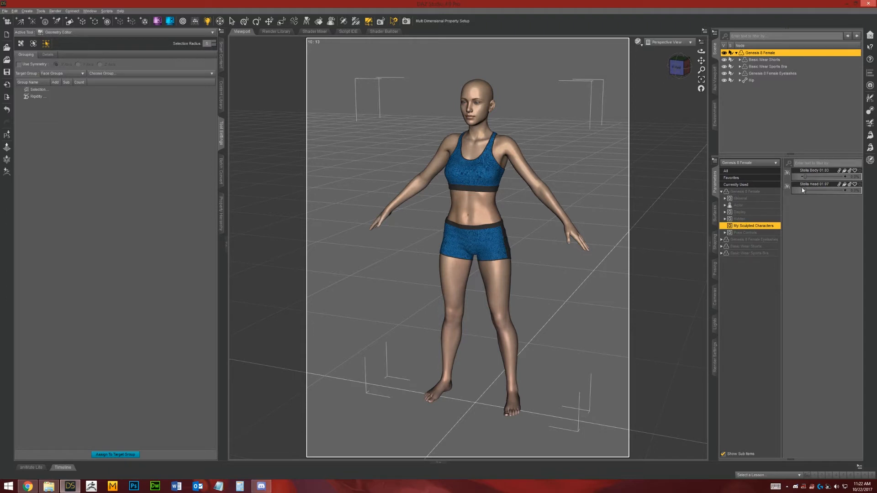
mouse_move(805, 219)
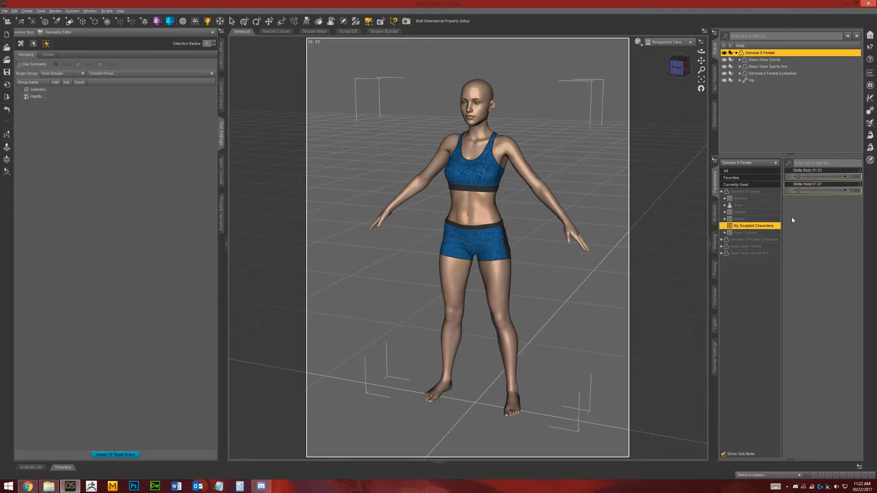
mouse_move(785, 200)
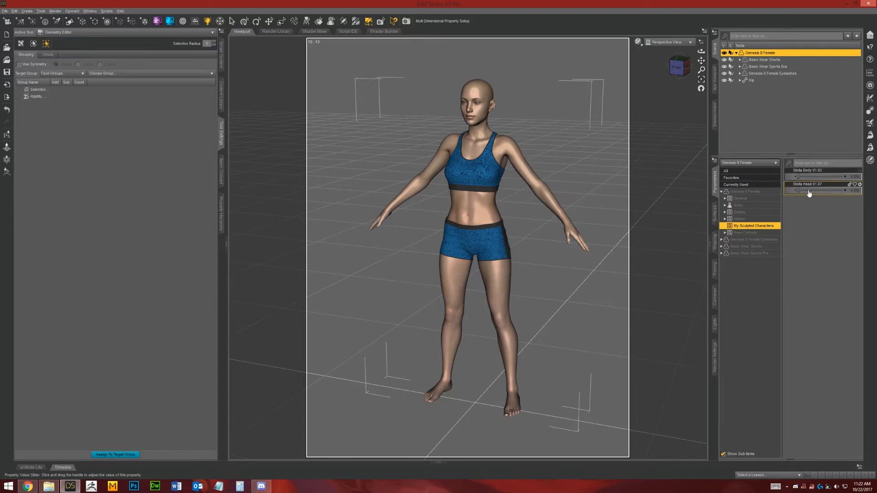
Step: Turn on edit mode for Stella Head 01.07 and select its morph vertices
right_click(807, 190)
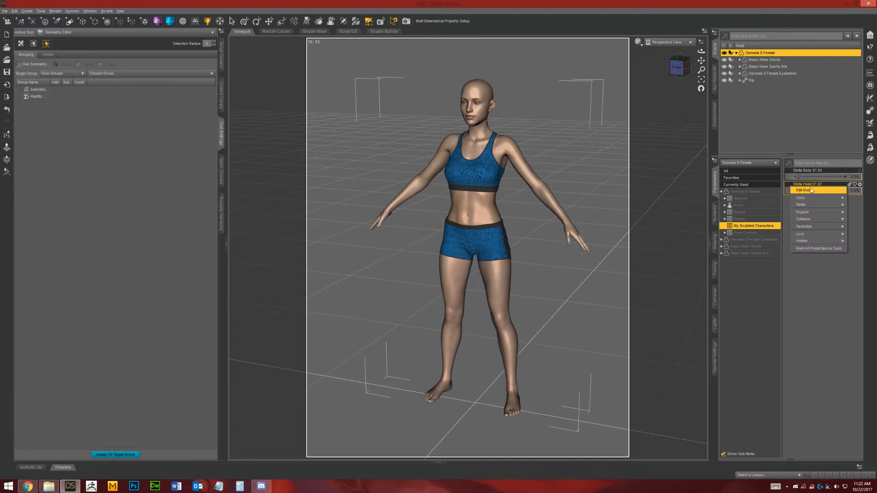
left_click(804, 190)
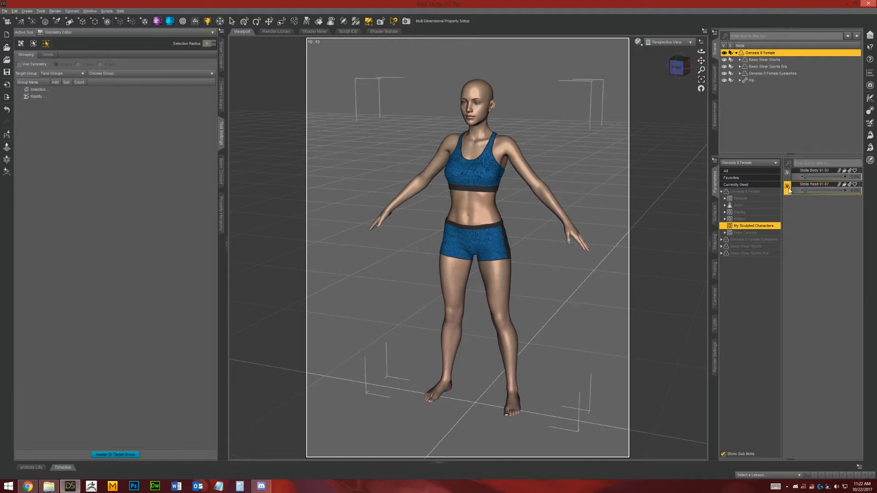
right_click(816, 184)
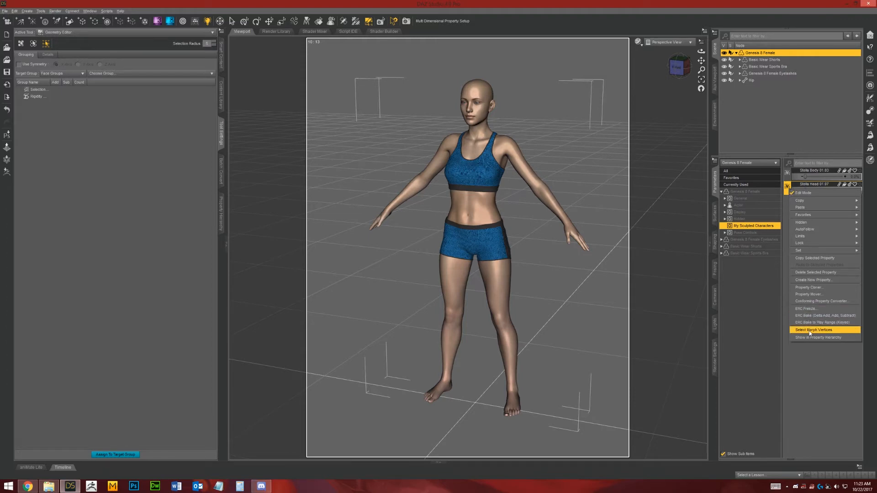
left_click(813, 329)
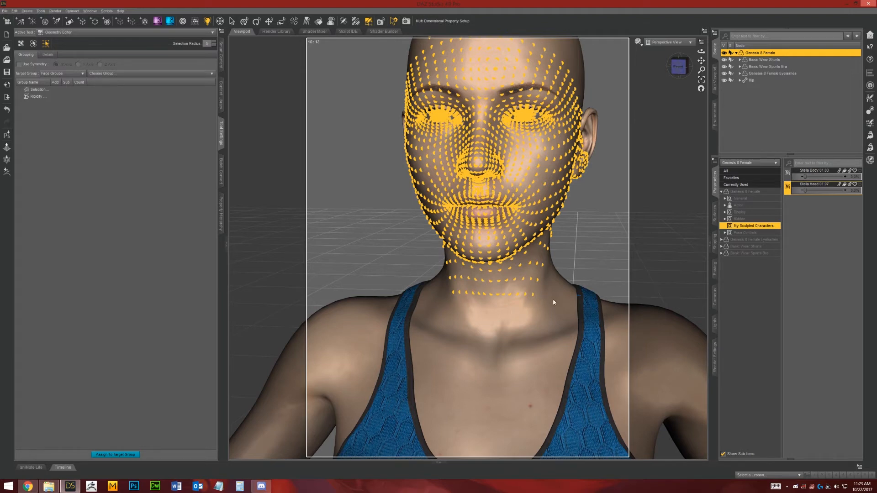
mouse_move(509, 308)
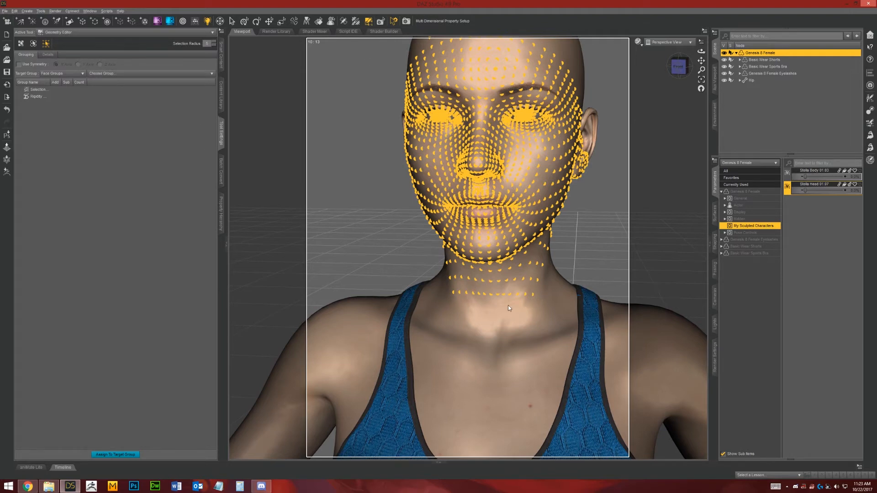
Step: Switch the Geometry Editor's selection mode to Lasso Selection
right_click(509, 308)
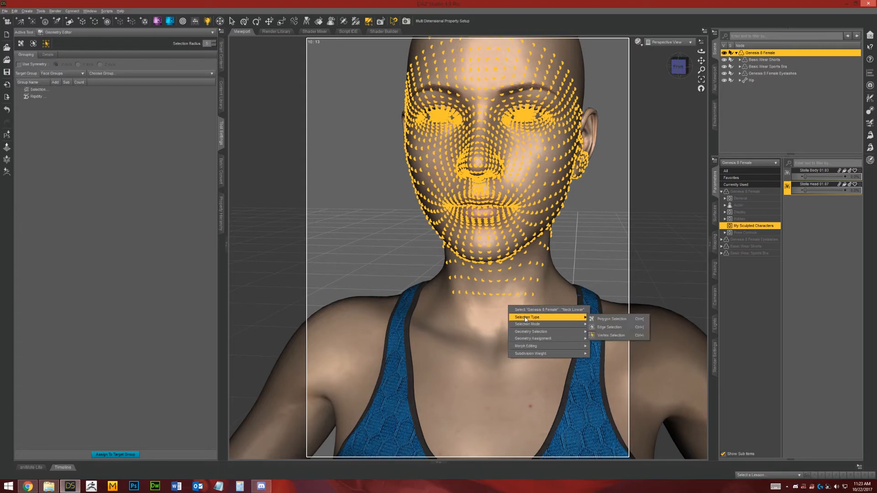
mouse_move(540, 324)
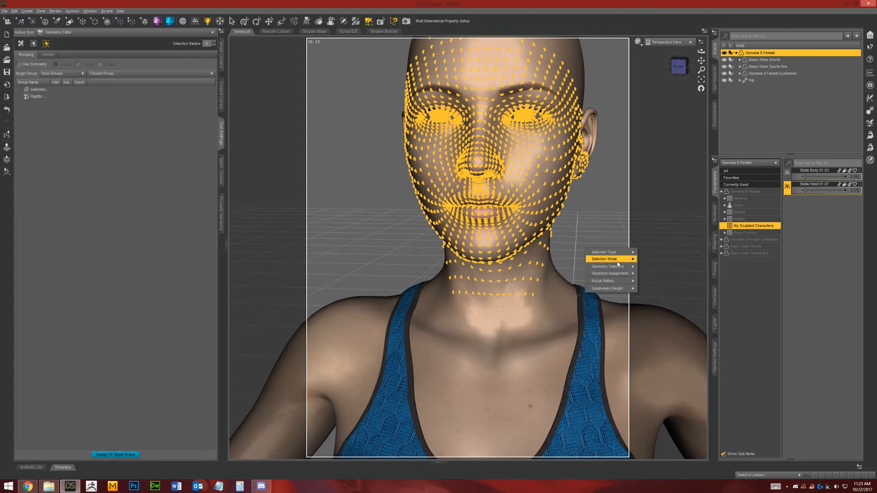
mouse_move(603, 259)
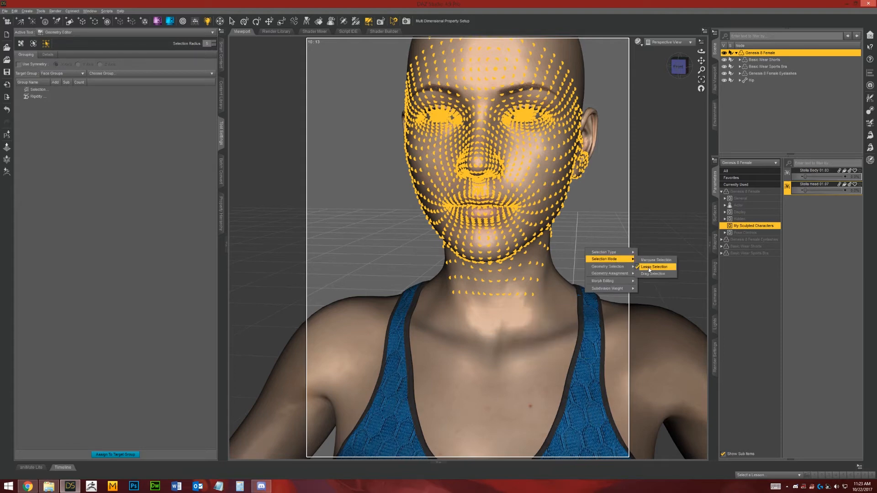
left_click(654, 267)
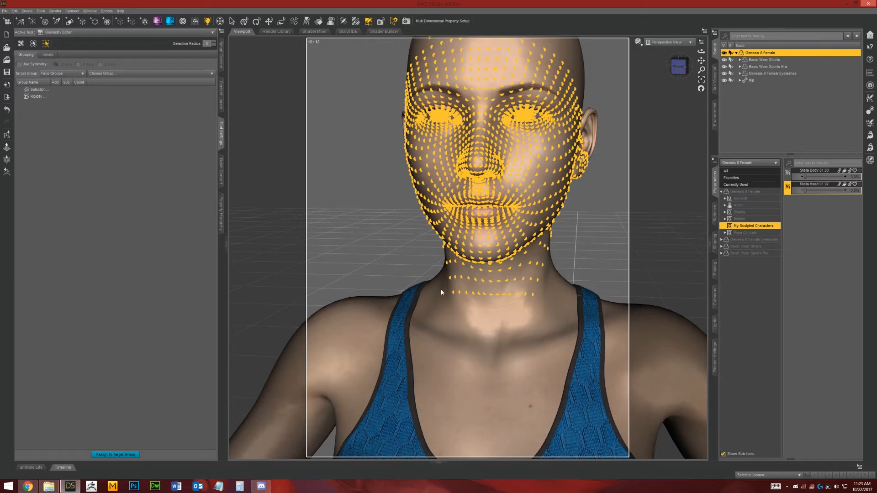
mouse_move(453, 306)
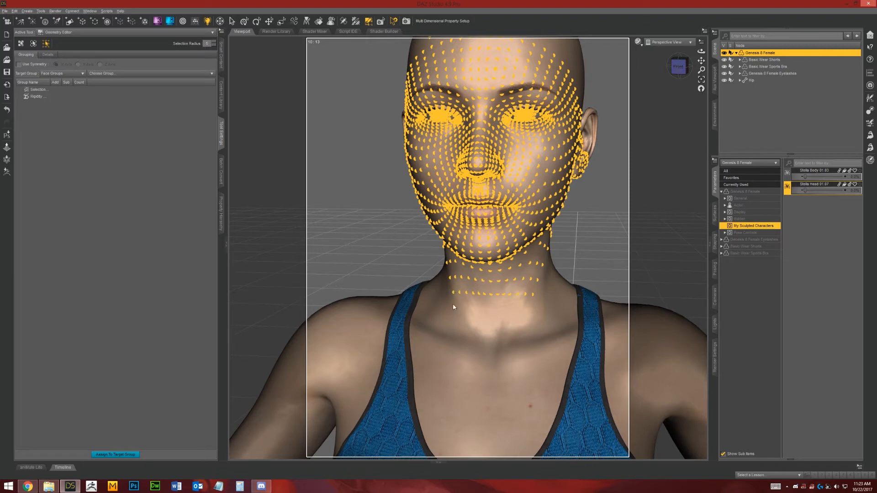
mouse_move(506, 291)
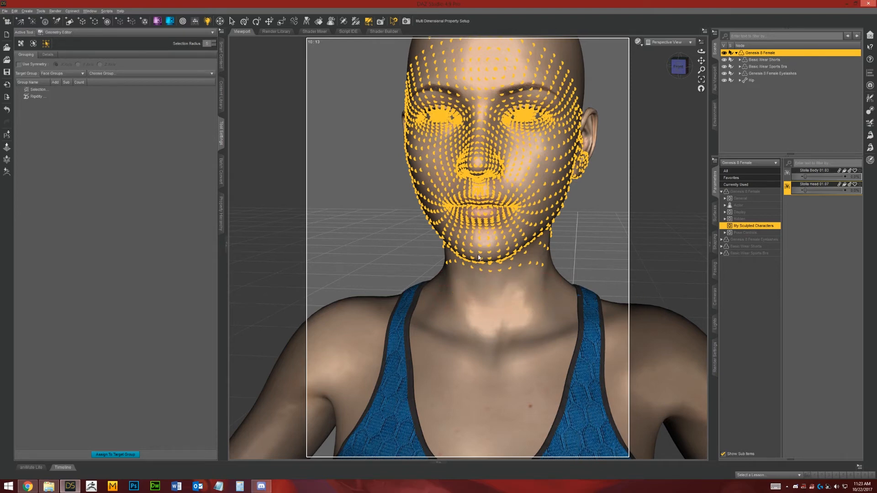
mouse_move(478, 315)
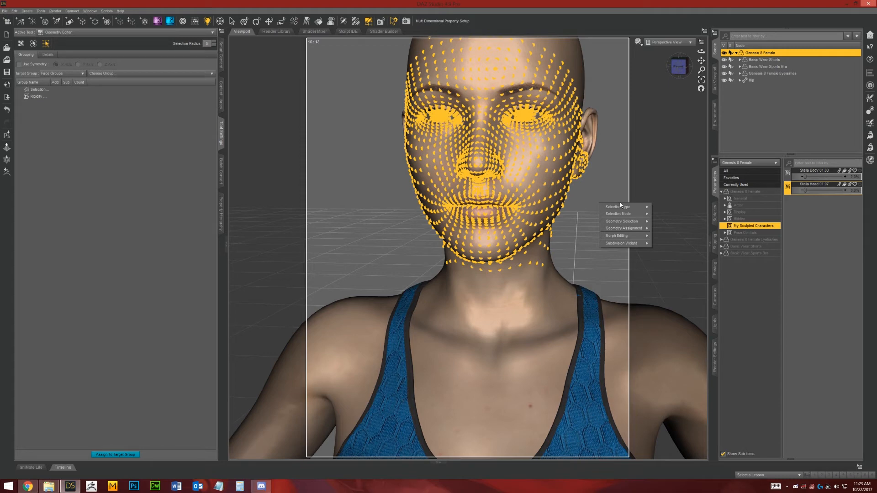
mouse_move(621, 221)
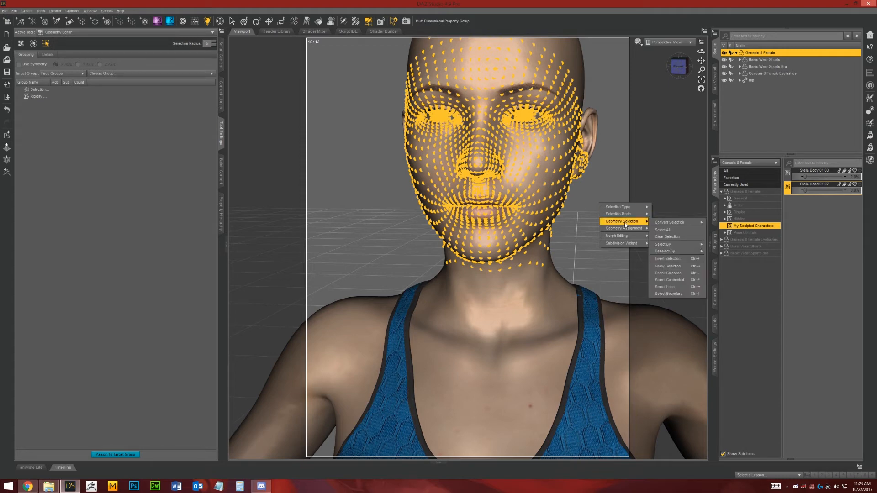
mouse_move(669, 222)
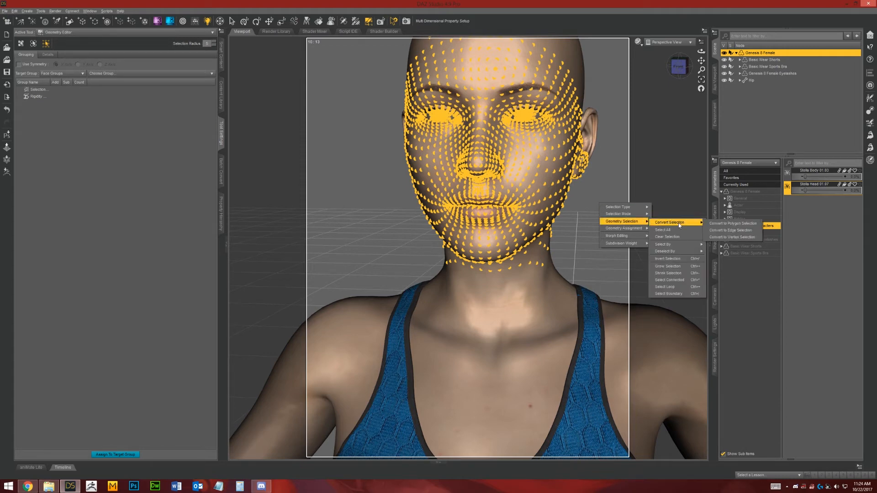
mouse_move(667, 258)
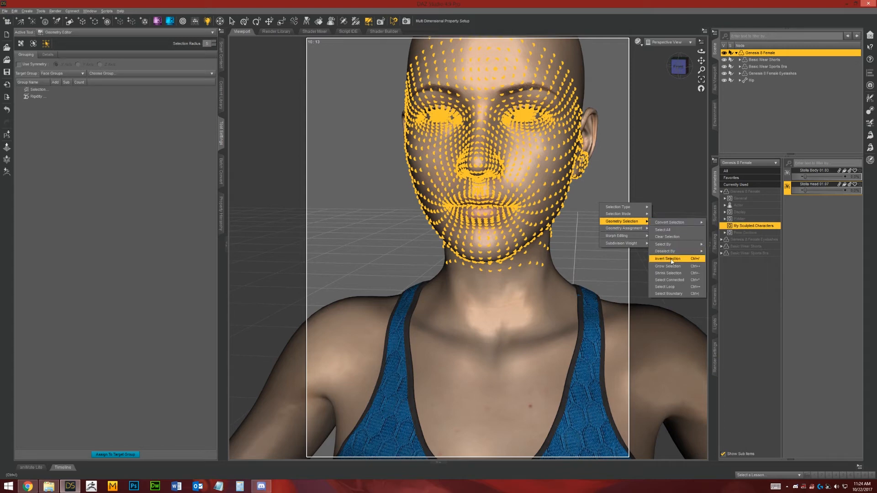
Step: Invert the vertex selection so the scalp, ears, neck and body are selected instead of the face
left_click(666, 258)
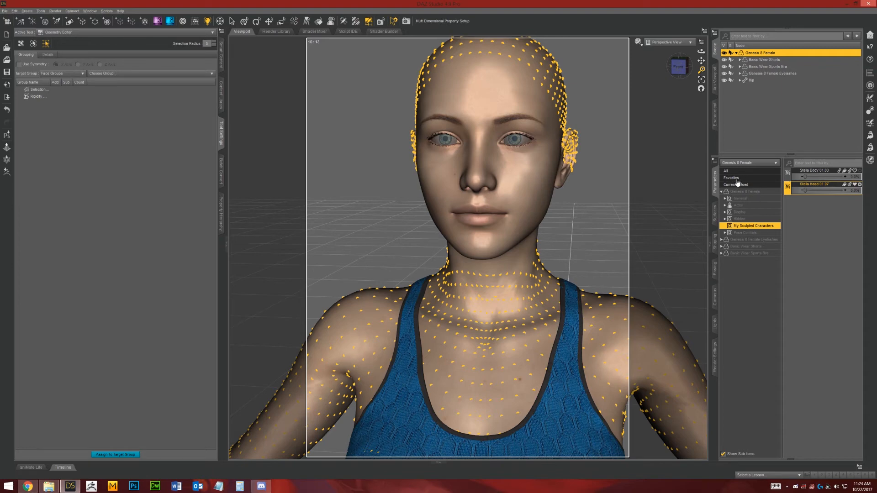
Step: Show Favorites and clear the Stella Head 01.07 deltas on the selected vertices
left_click(731, 177)
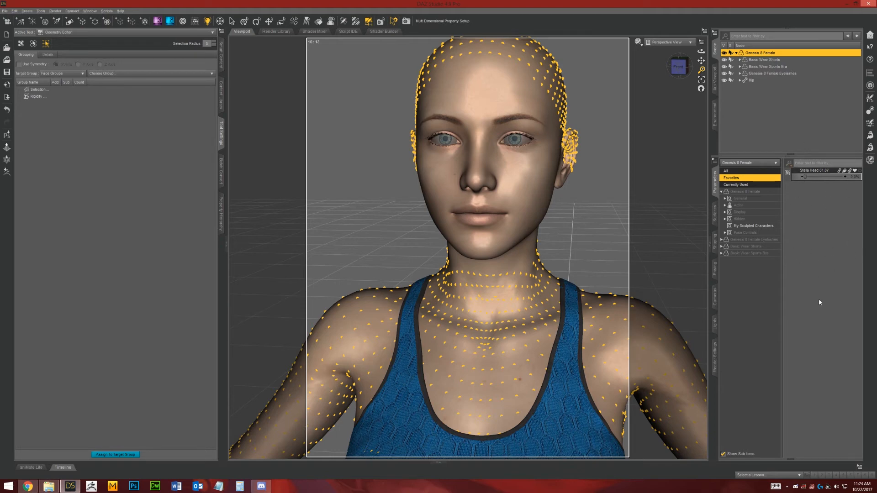
right_click(584, 212)
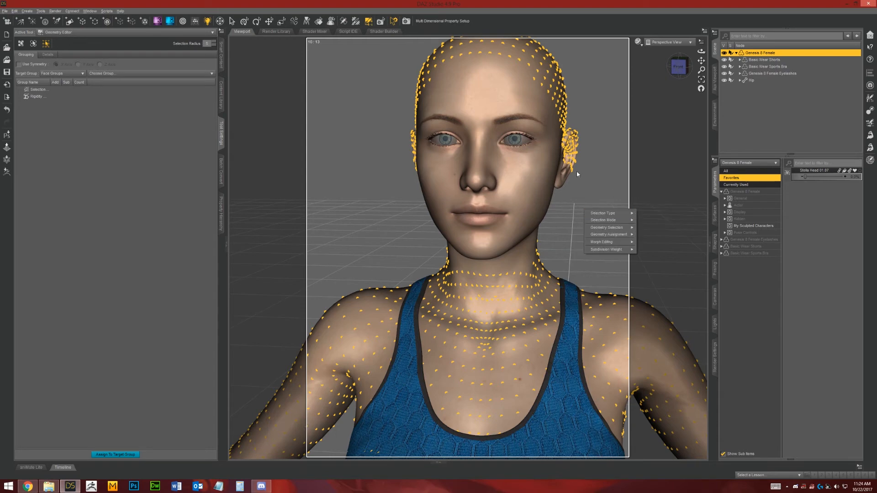
mouse_move(602, 242)
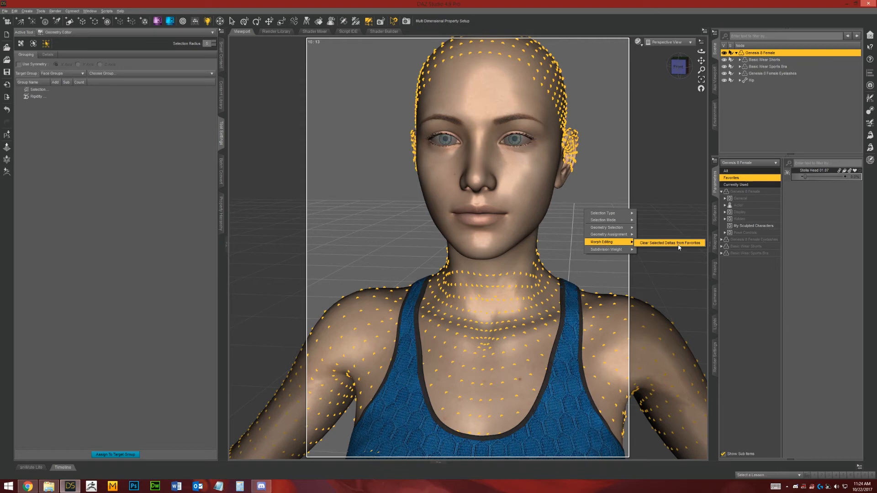
left_click(670, 243)
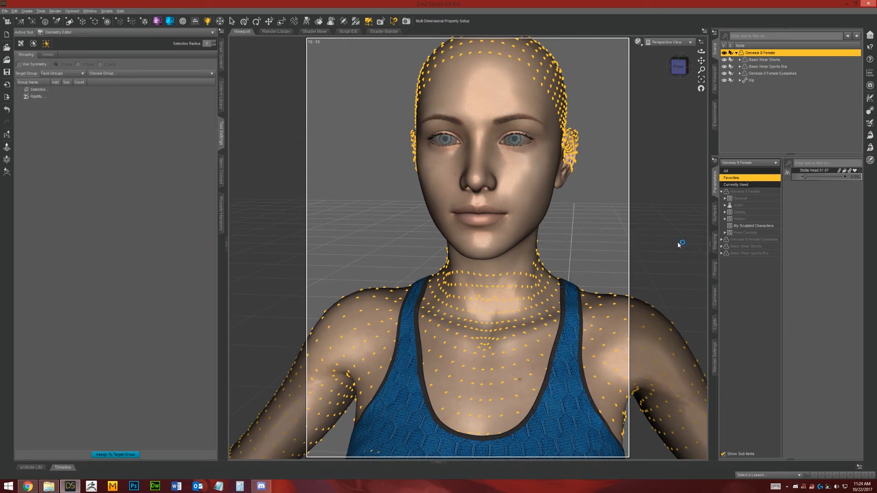
mouse_move(786, 184)
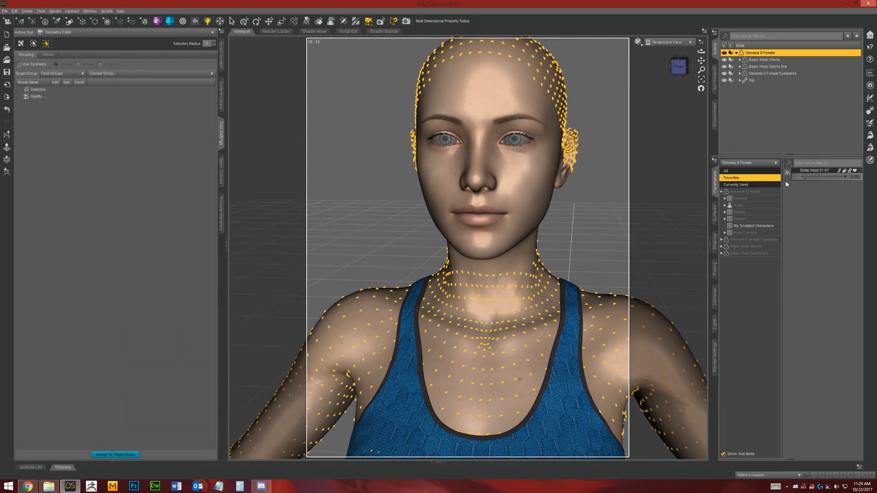
Step: Re-select the Stella Head 01.07 morph vertices to confirm only the face is affected
right_click(819, 170)
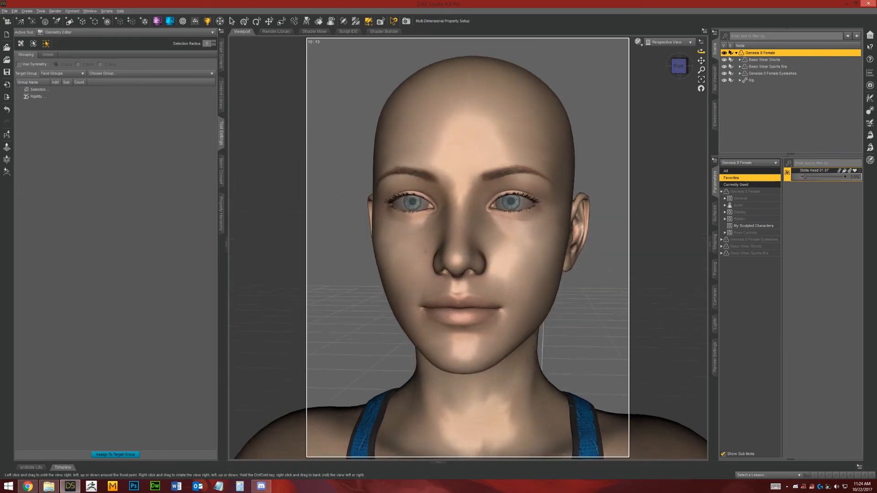
right_click(813, 170)
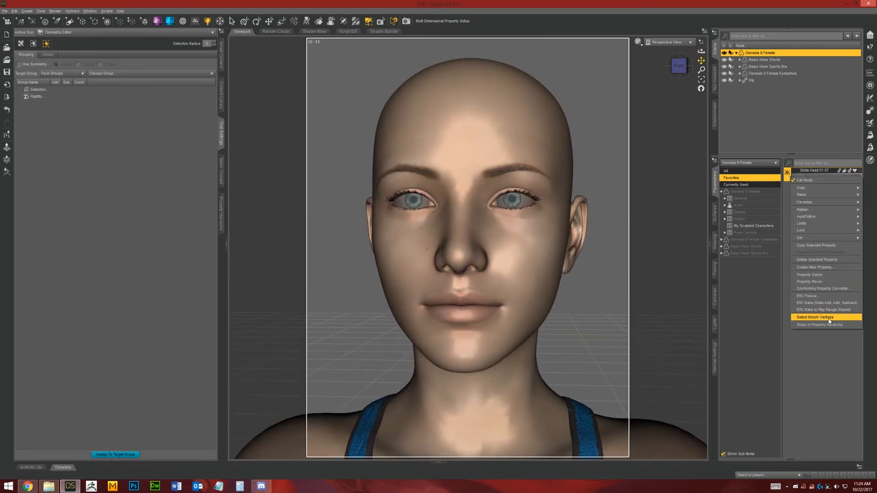
left_click(817, 316)
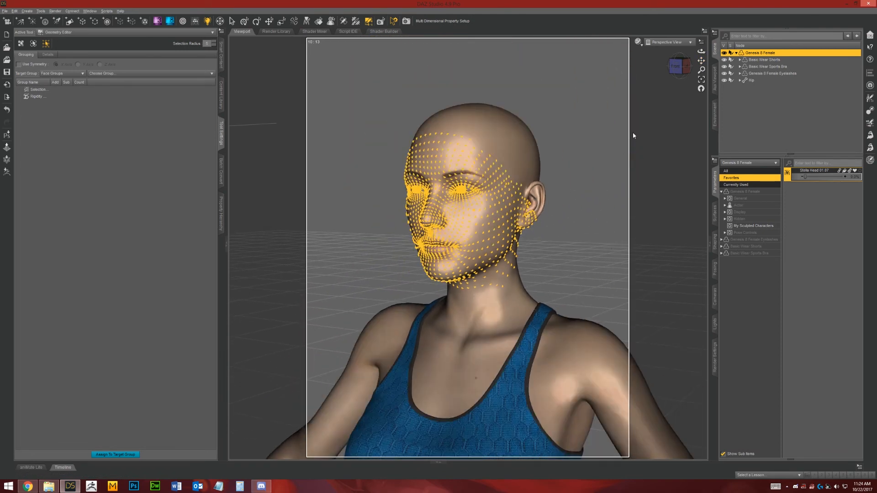
mouse_move(585, 256)
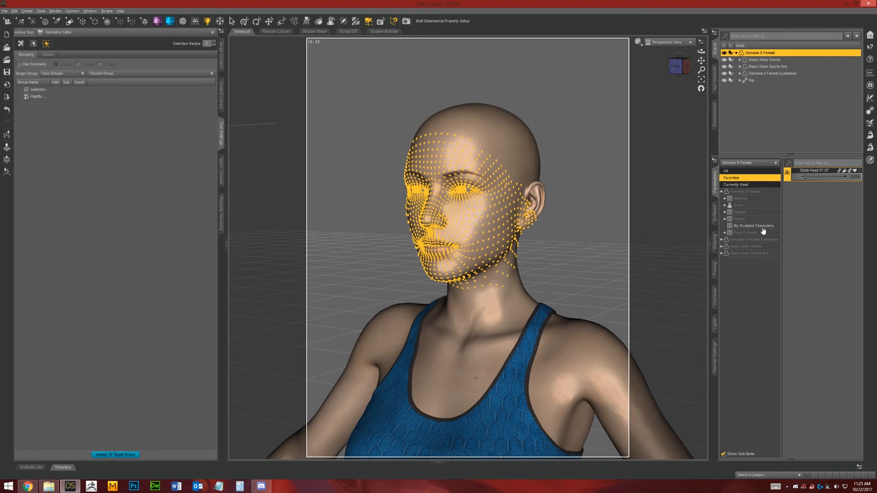
mouse_move(420, 114)
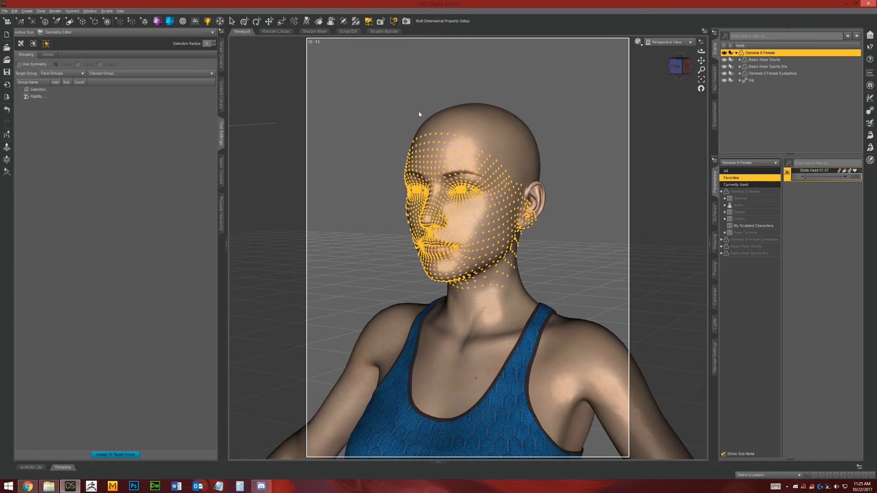
mouse_move(271, 159)
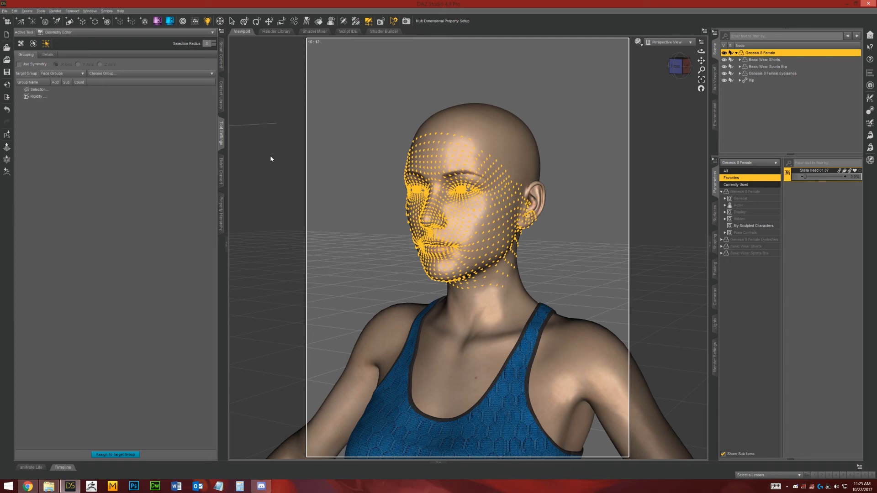
Step: Open Save As Morph Asset(s), name the product 'Stella', and expand Genesis 8 Female groups
left_click(4, 10)
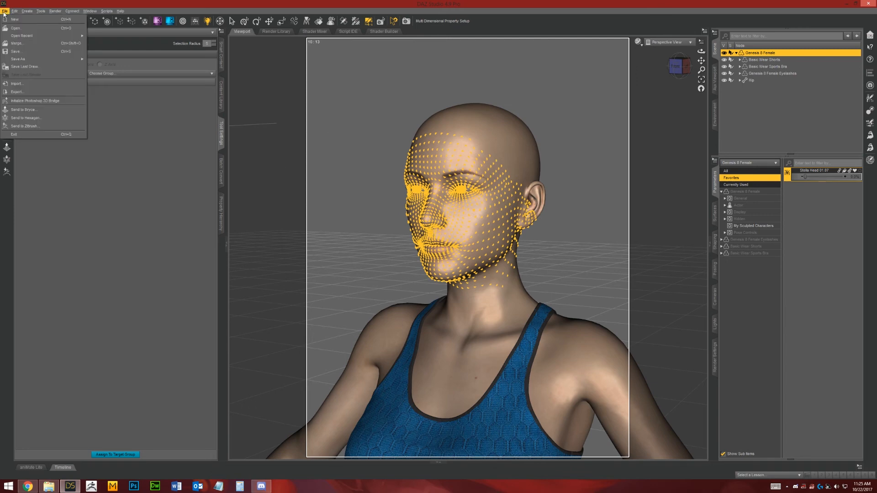
mouse_move(18, 59)
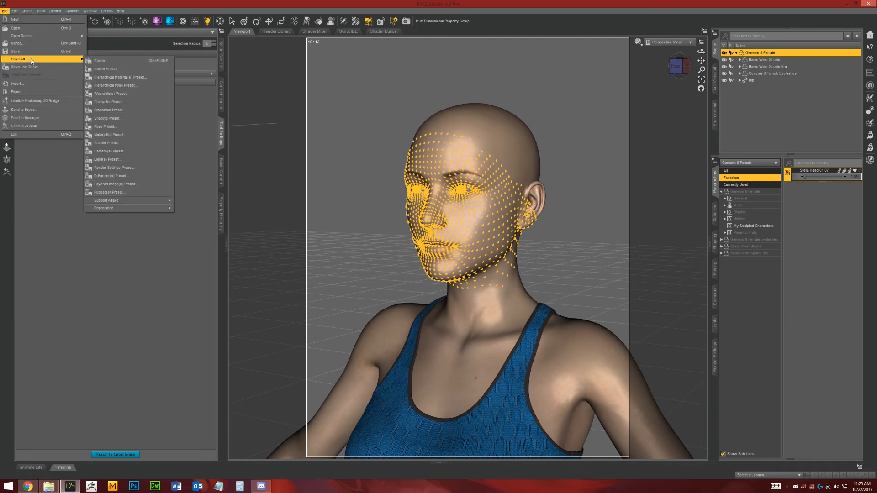
mouse_move(105, 200)
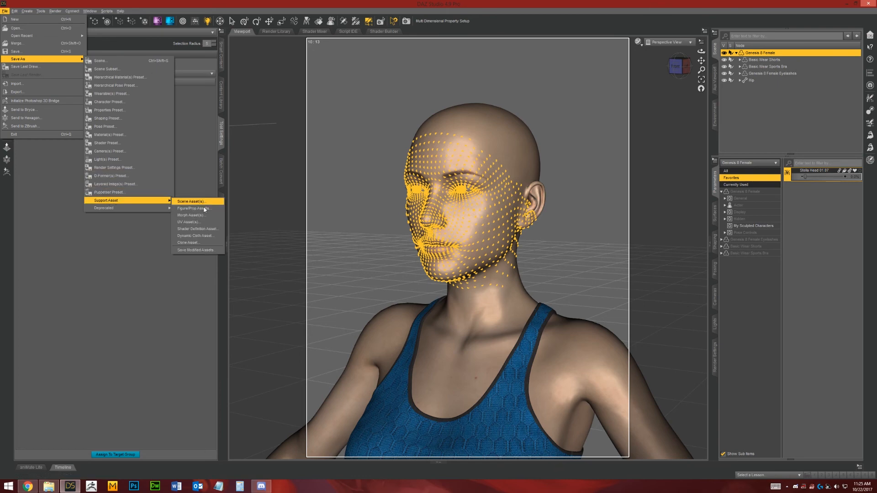
left_click(190, 202)
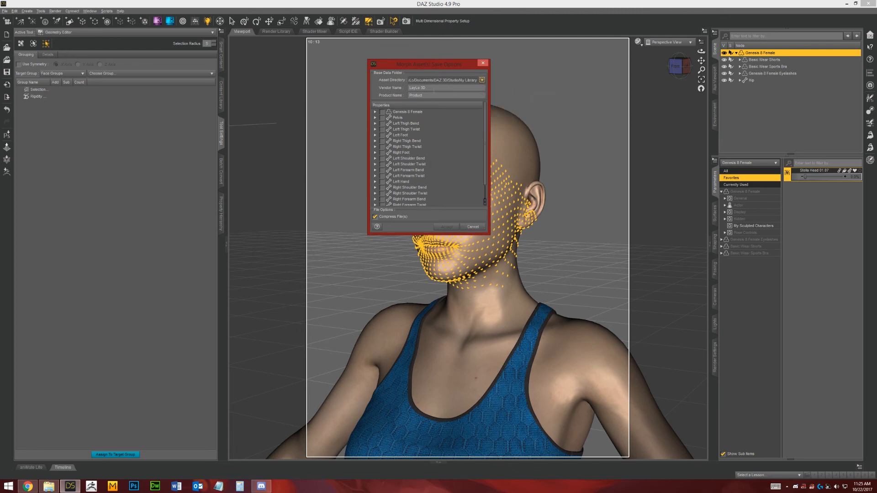
left_click(445, 79)
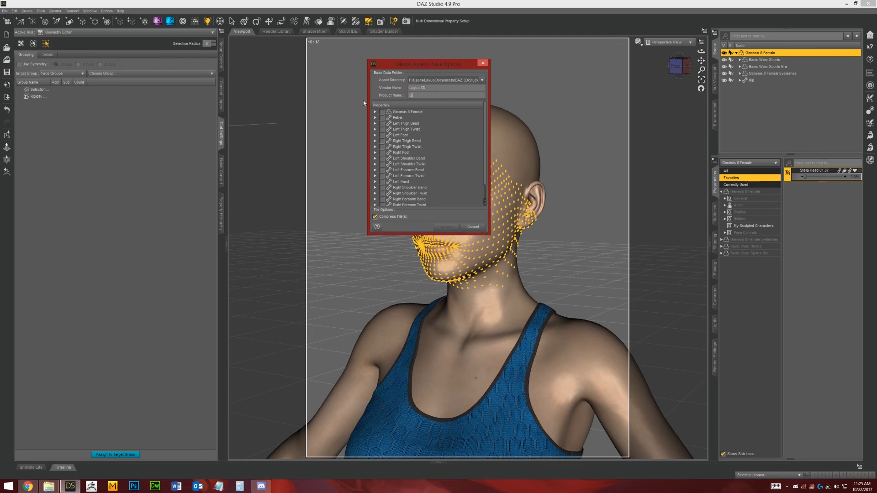
type("Stella")
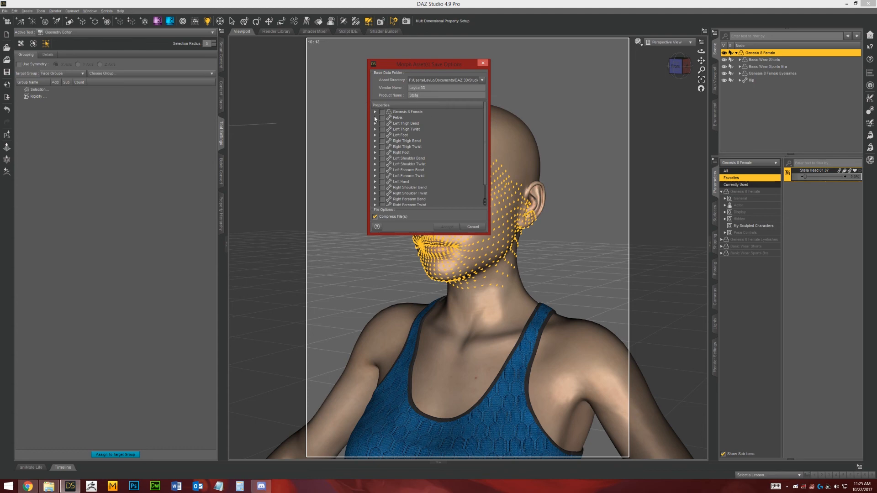
left_click(375, 111)
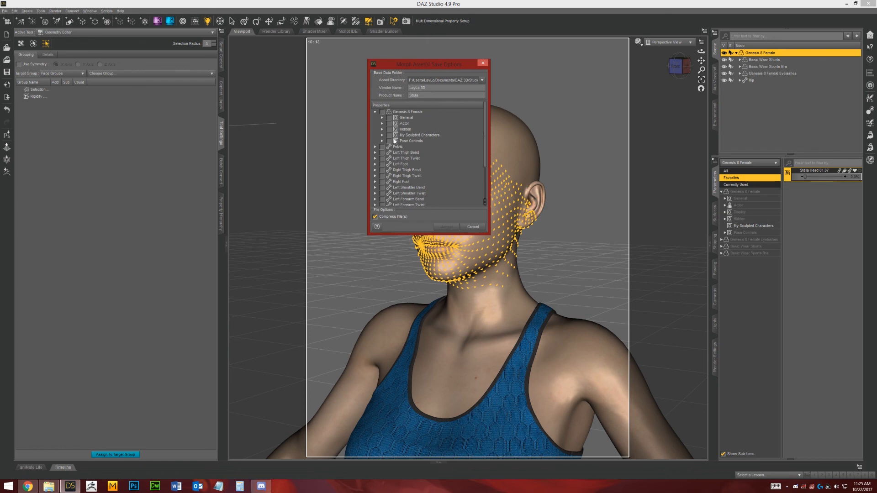
mouse_move(495, 134)
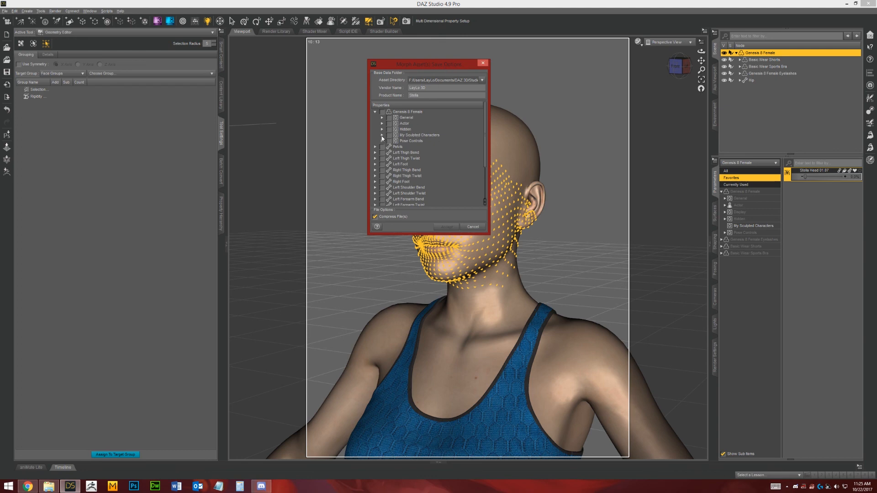
Step: Expand My Sculpted Characters and accept saving the Stella Head morph asset
left_click(382, 135)
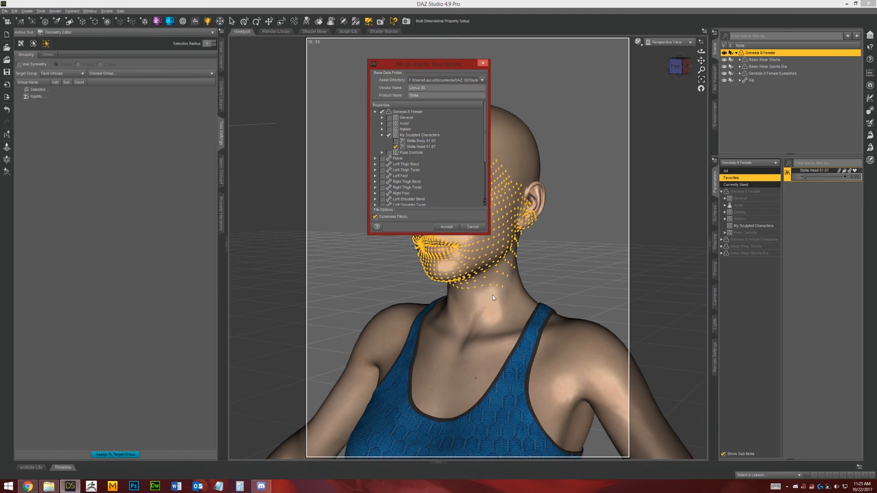
left_click(446, 226)
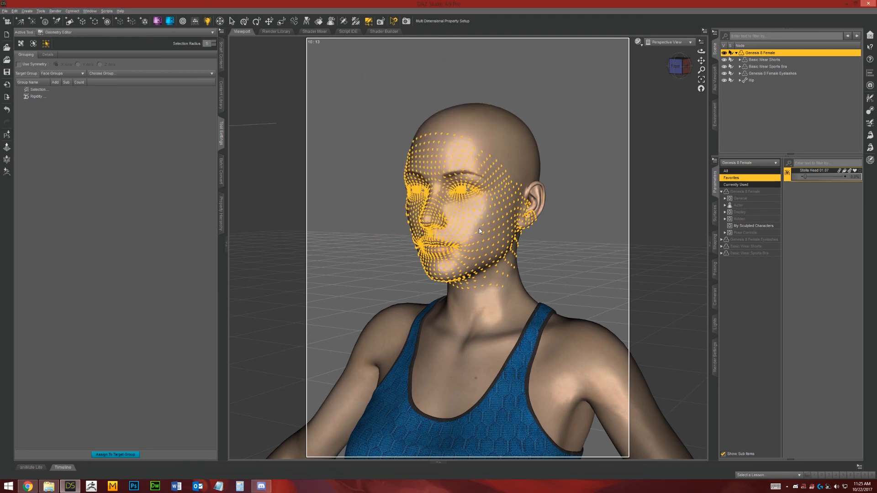